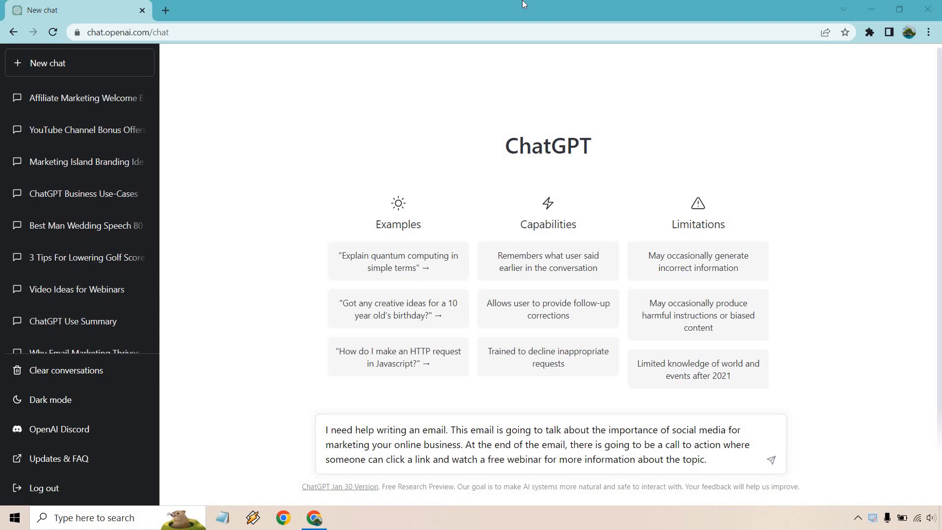
pyautogui.moveTo(620, 371)
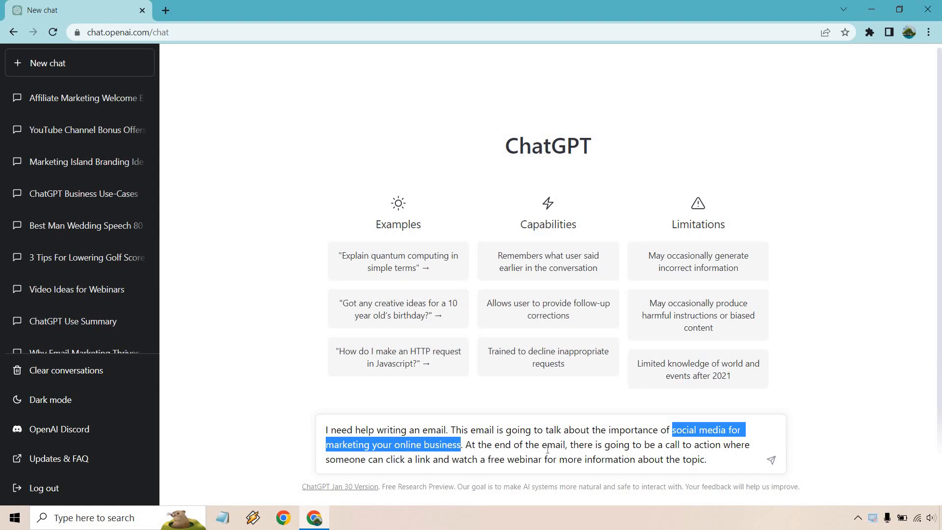
# Step: Submit the webinar prompt and read through the generated free-webinar invitation email with its registration link placeholder
pyautogui.click(548, 447)
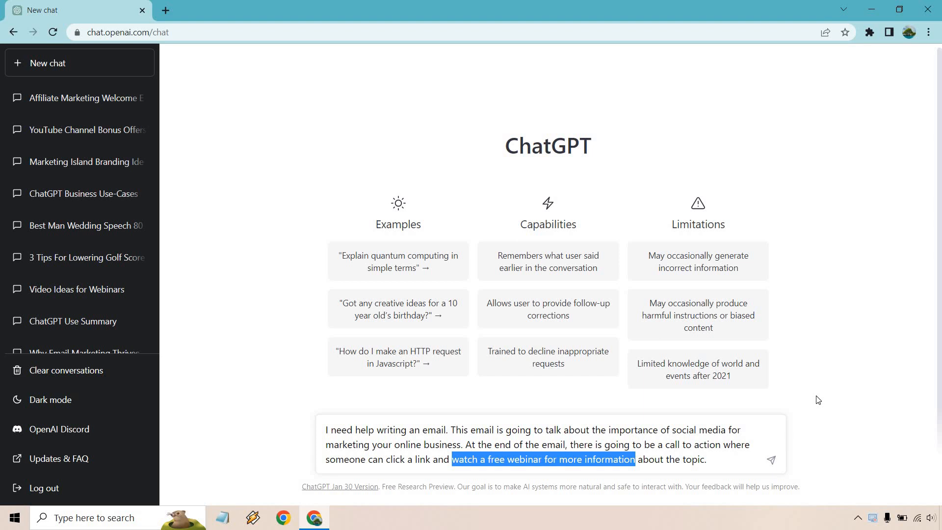
pyautogui.moveTo(851, 393)
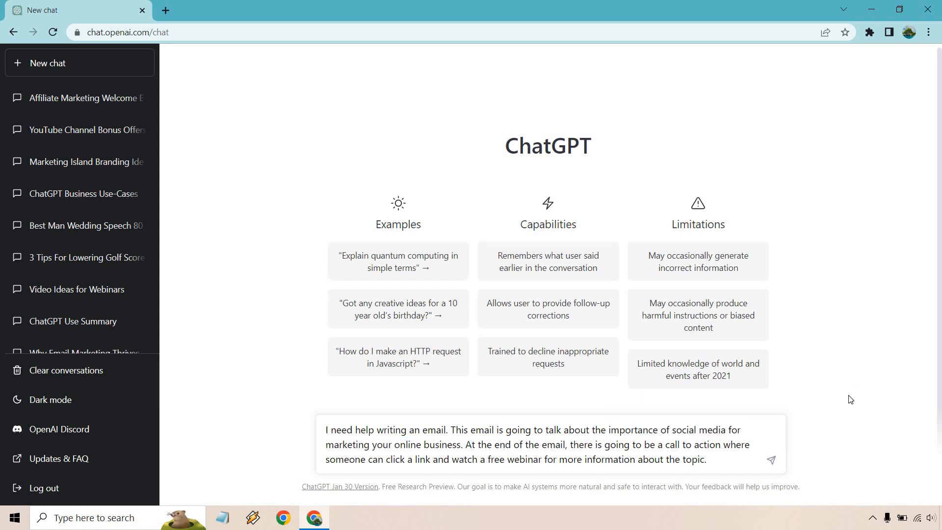
pyautogui.click(771, 460)
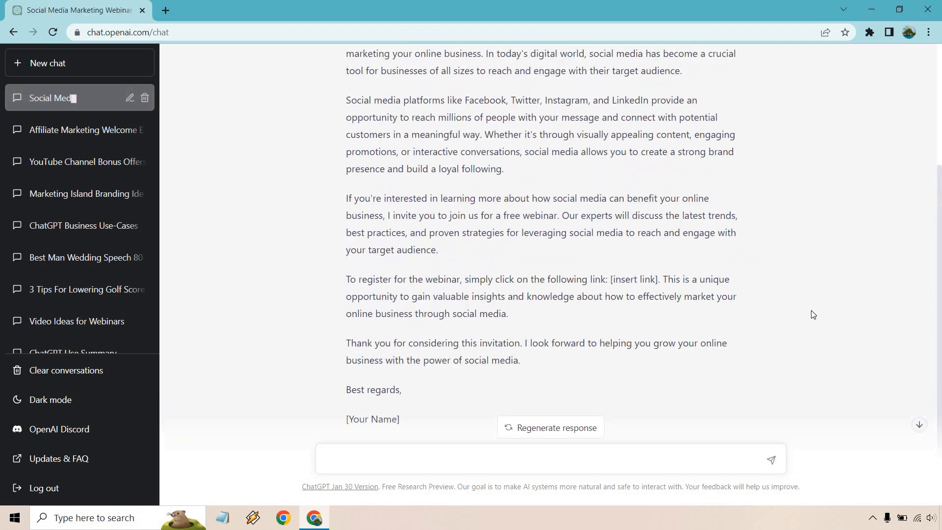
pyautogui.scroll(3)
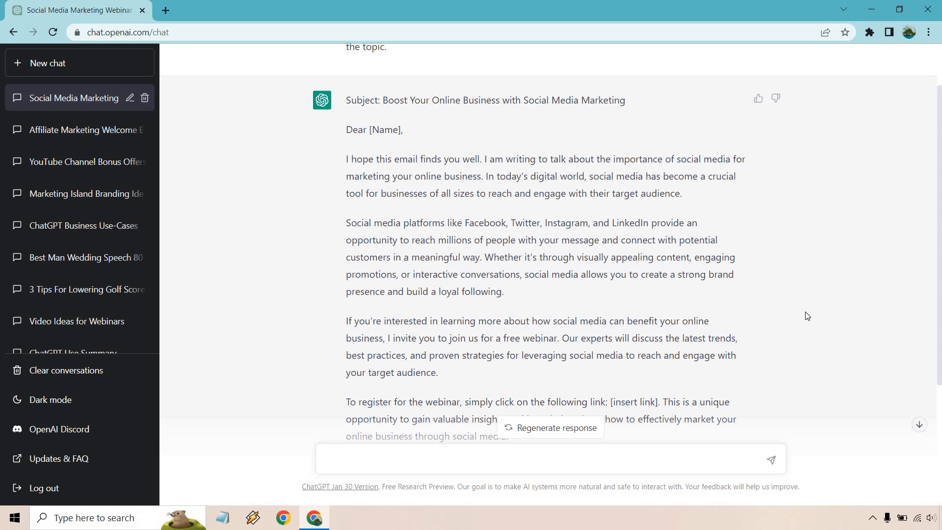
pyautogui.moveTo(542, 177)
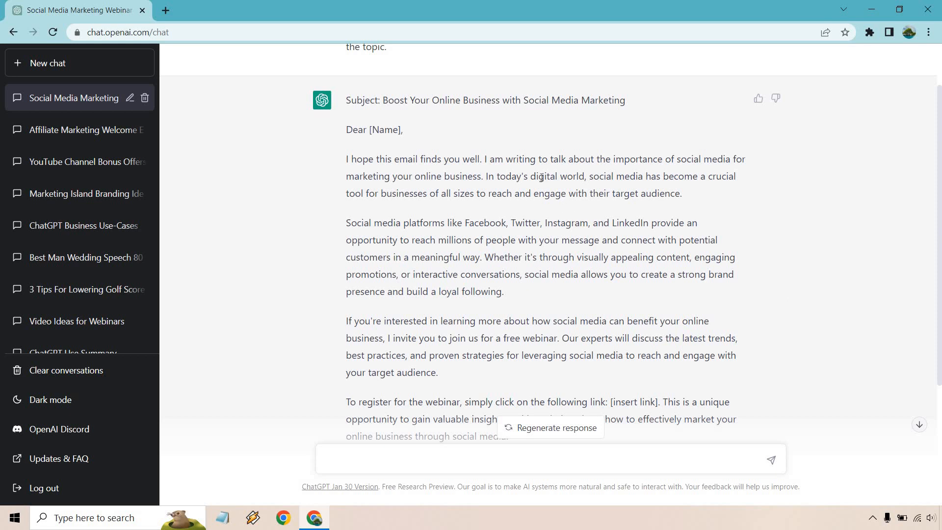
pyautogui.moveTo(788, 179)
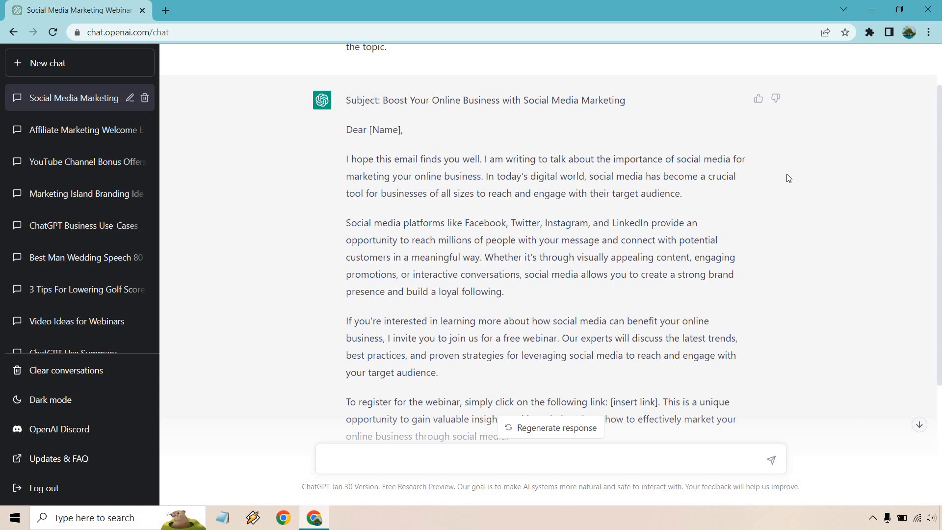
pyautogui.moveTo(657, 192)
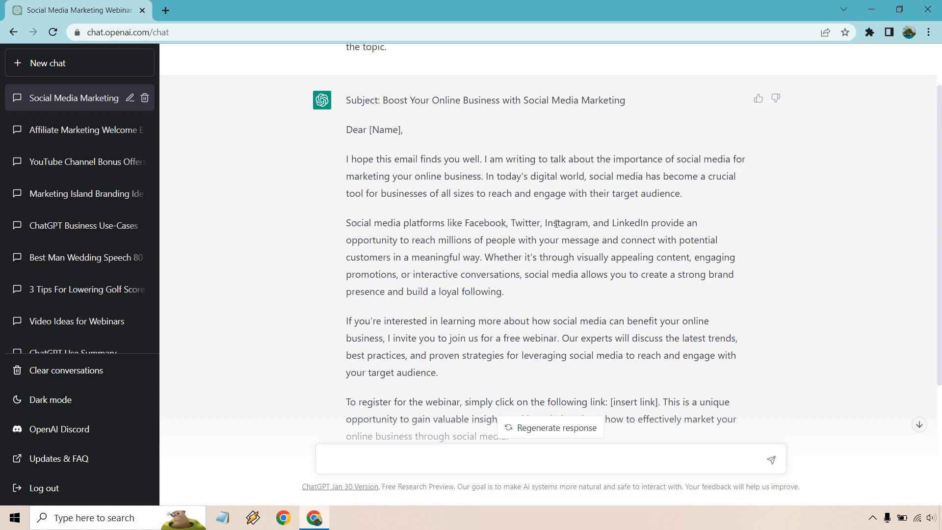
pyautogui.moveTo(570, 207)
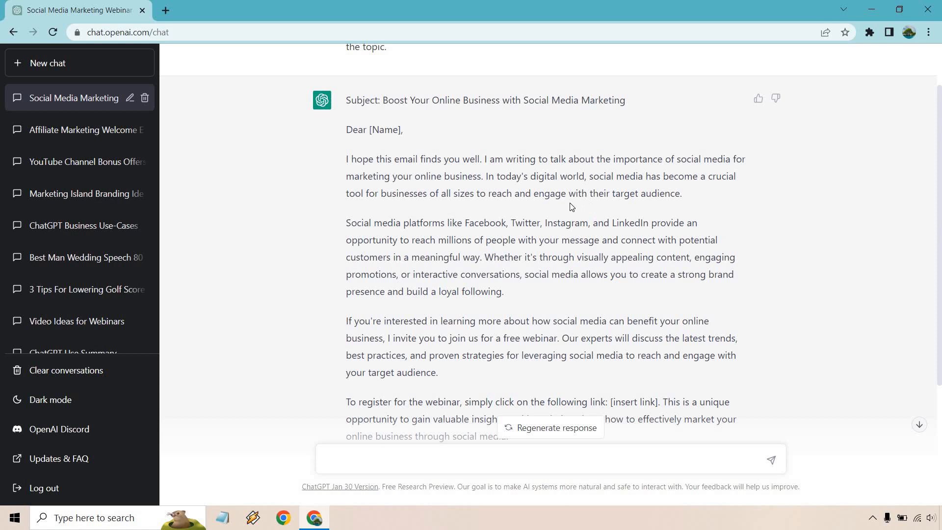
pyautogui.moveTo(558, 244)
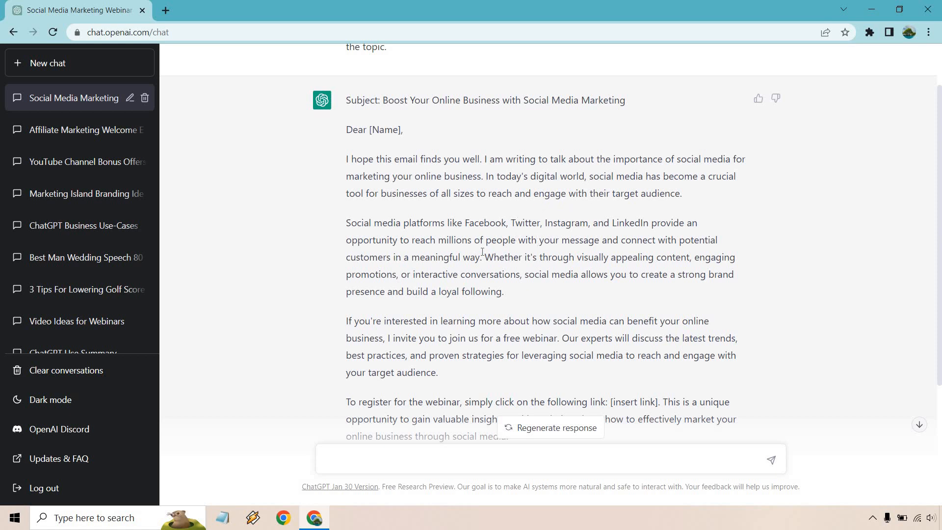
pyautogui.moveTo(758, 257)
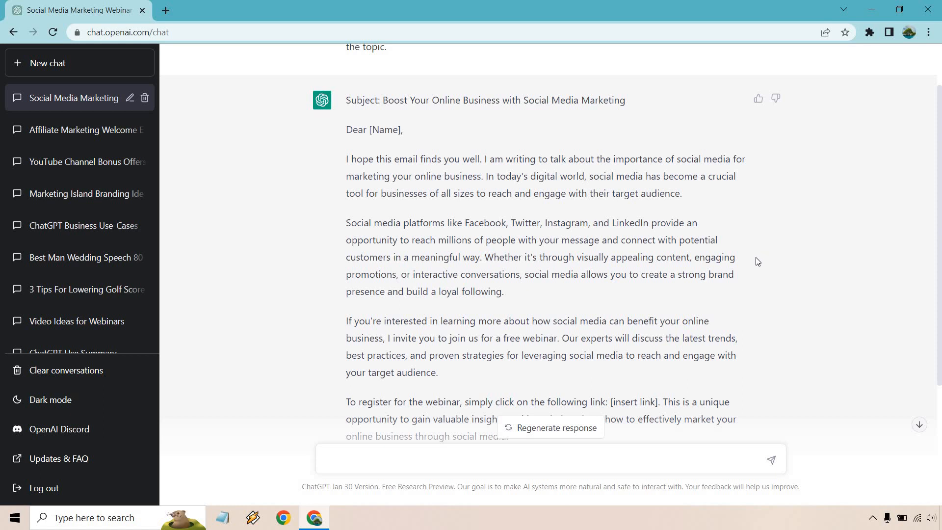
pyautogui.moveTo(766, 253)
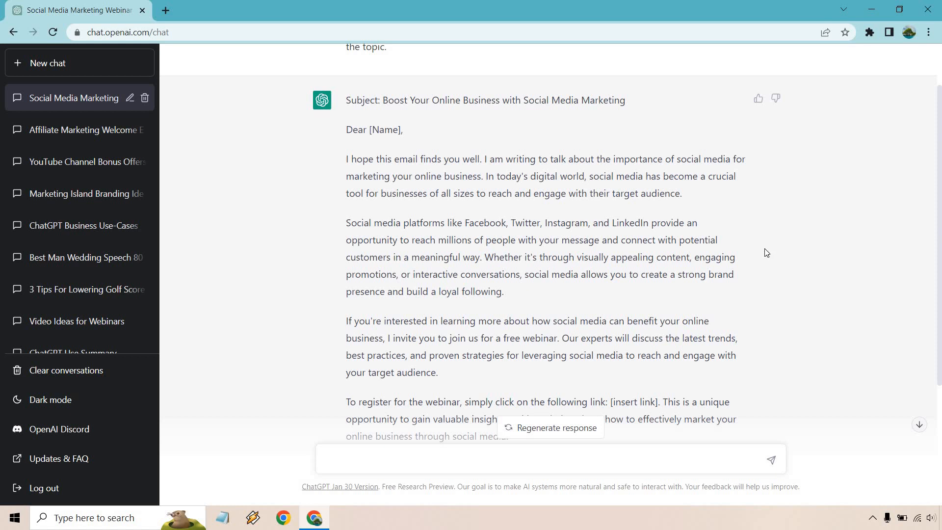
pyautogui.scroll(-3)
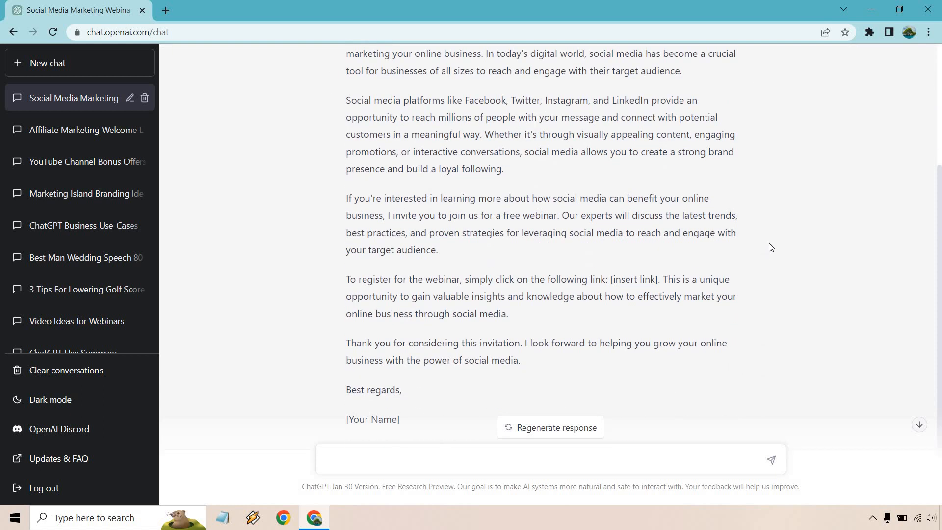
pyautogui.moveTo(454, 191)
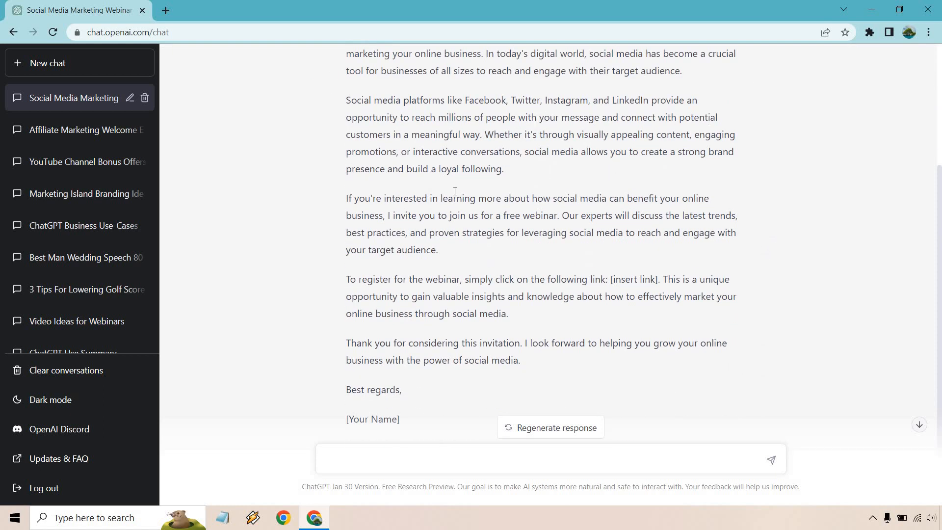
pyautogui.moveTo(525, 210)
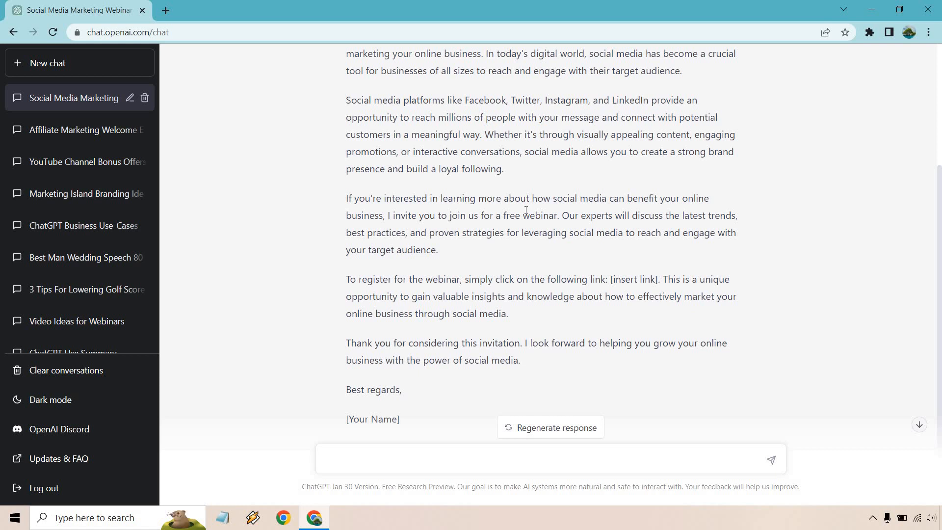
pyautogui.moveTo(794, 203)
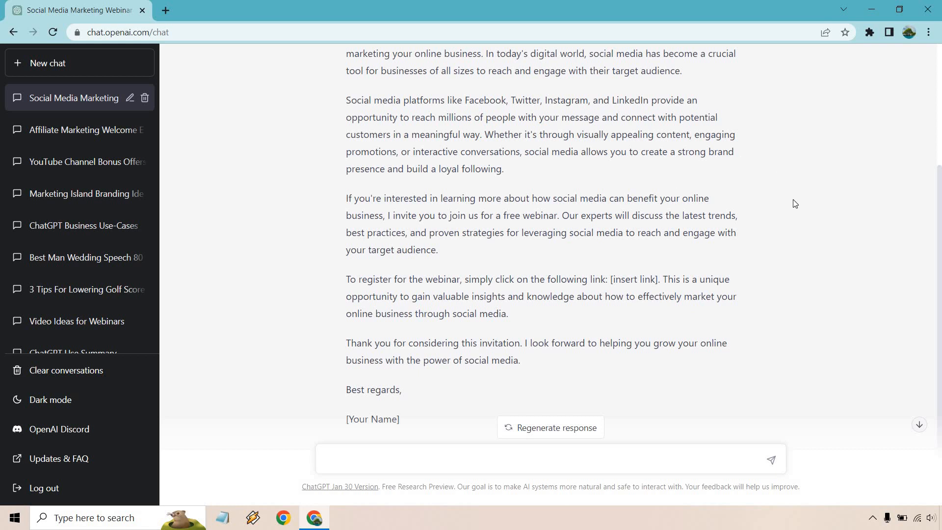
pyautogui.moveTo(799, 205)
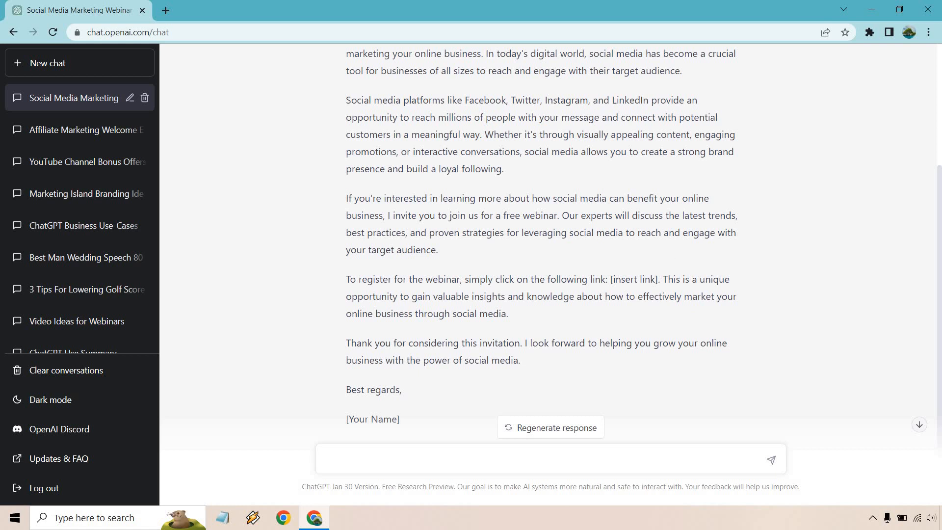
pyautogui.moveTo(825, 283)
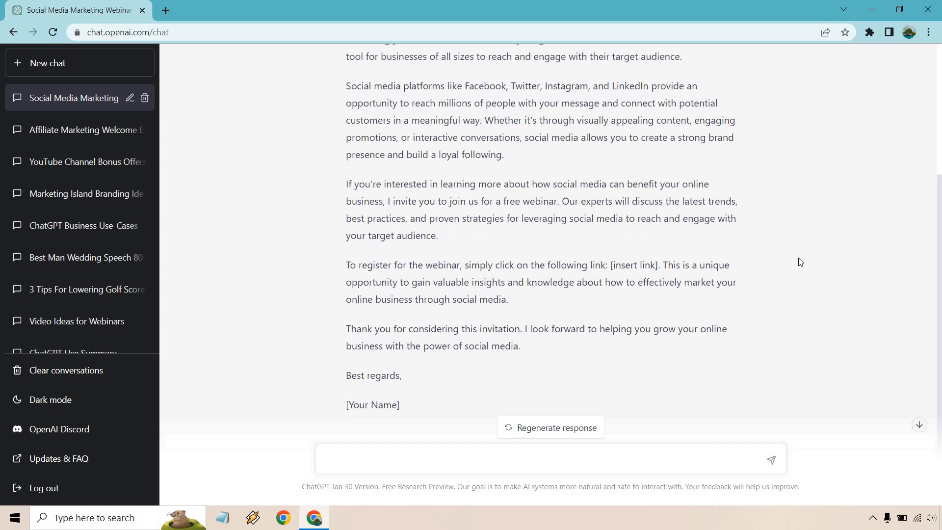
pyautogui.scroll(-3)
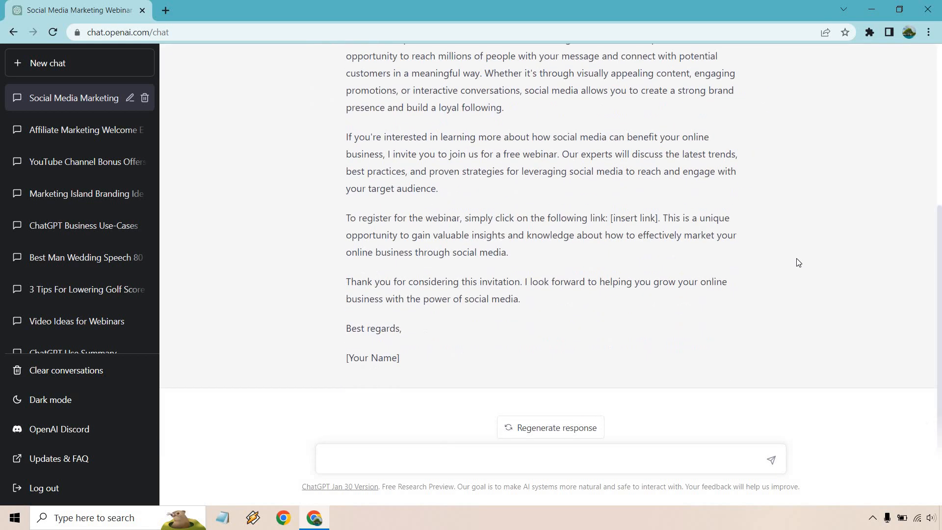
# Step: Return to the message box to draft the follow-up request for a subscriber broadcast email ending with a buy-the-course call
pyautogui.scroll(3)
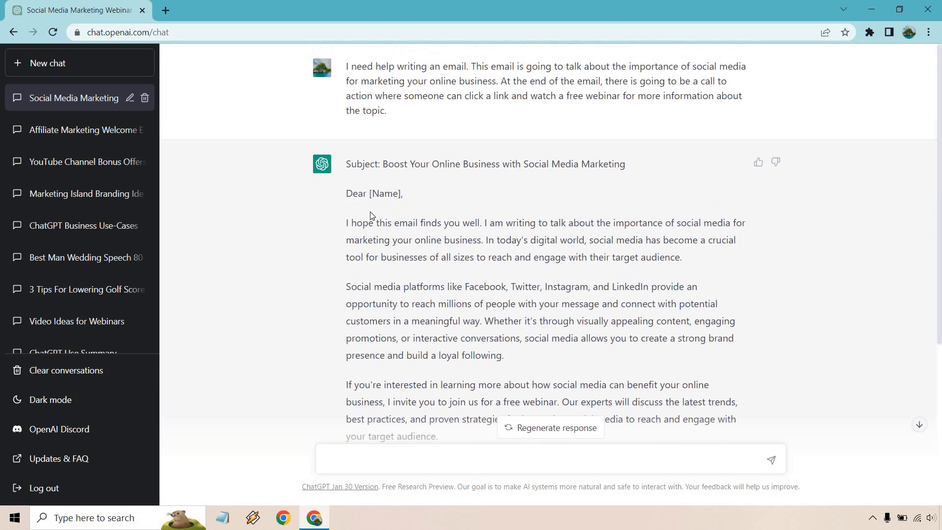
pyautogui.doubleClick(369, 223)
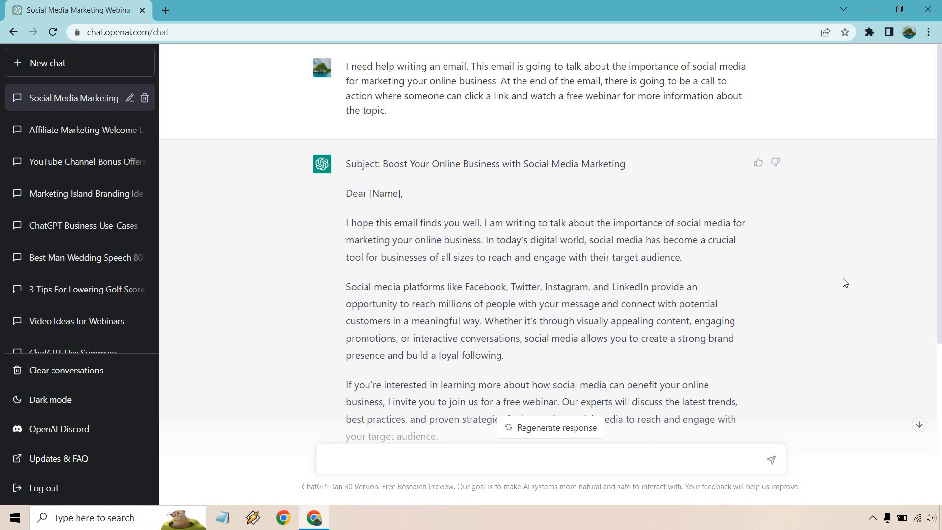
pyautogui.moveTo(838, 282)
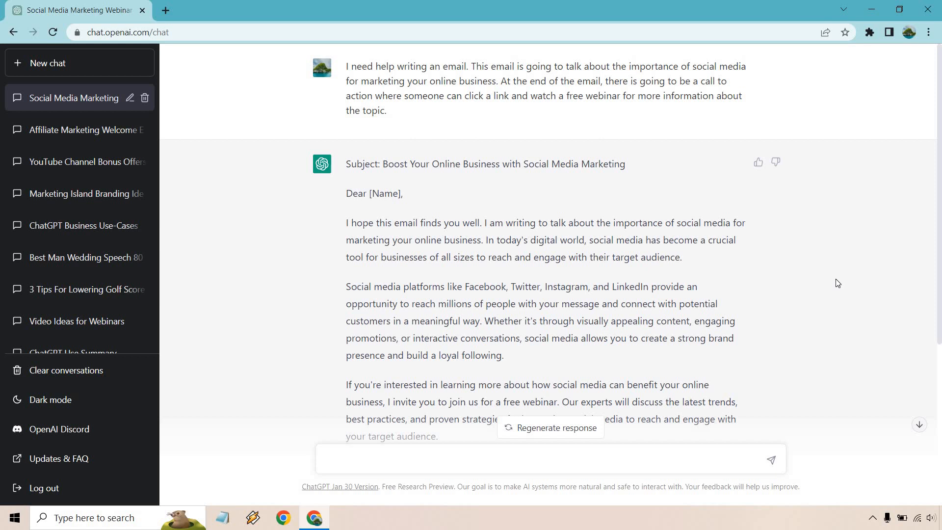
pyautogui.moveTo(411, 106)
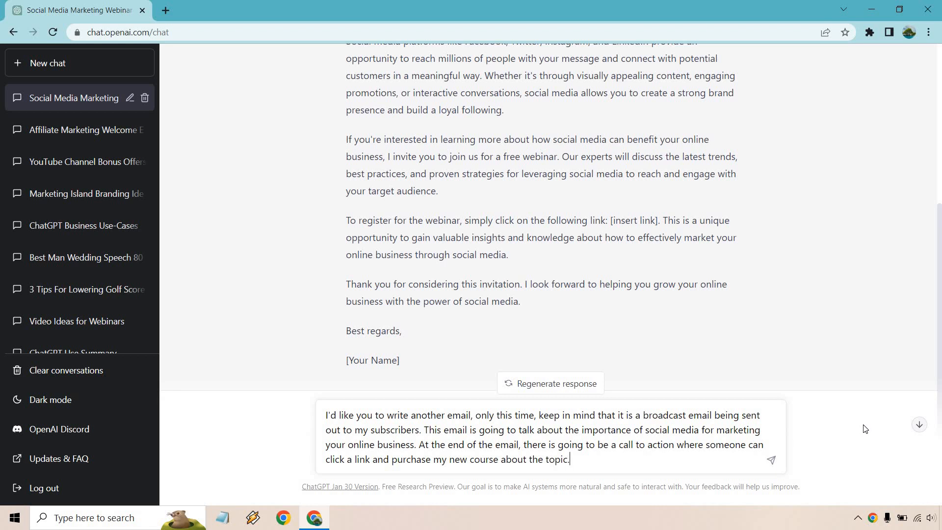
pyautogui.moveTo(652, 410)
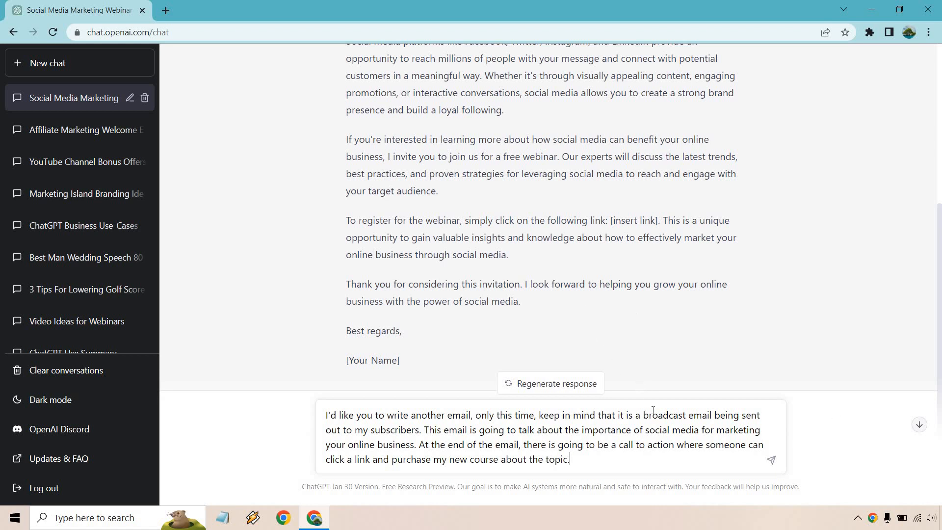
pyautogui.moveTo(551, 436)
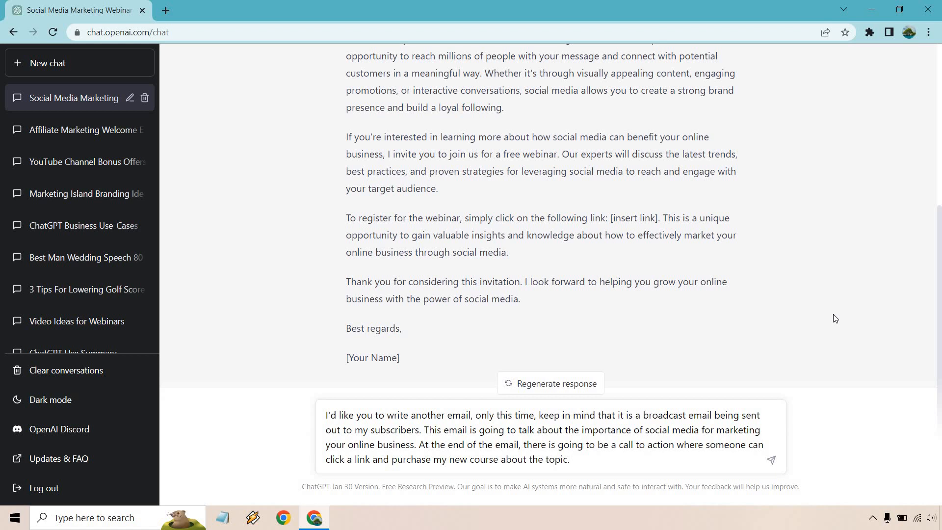
pyautogui.moveTo(771, 464)
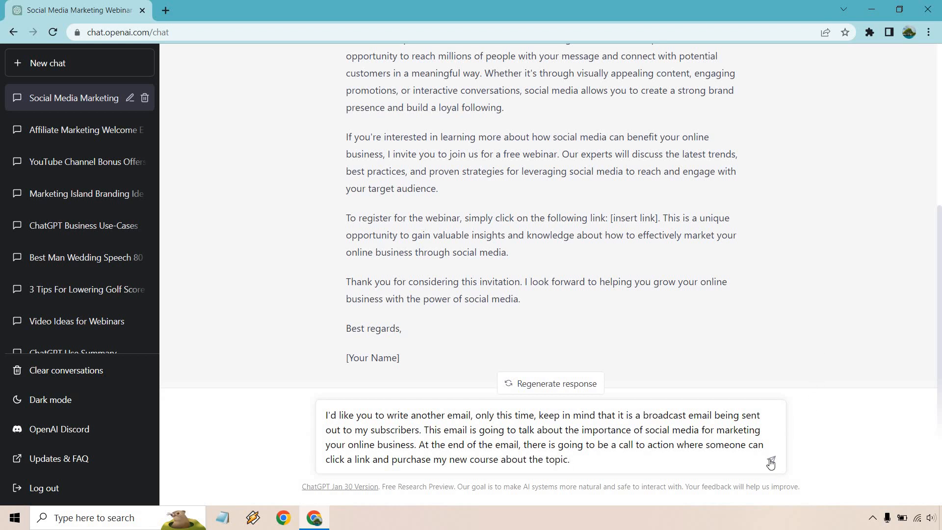
# Step: Submit the request and read the broadcast email 'Unleash the Power of Social Media for Your Business Success' with its purchase-link placeholder
pyautogui.click(771, 463)
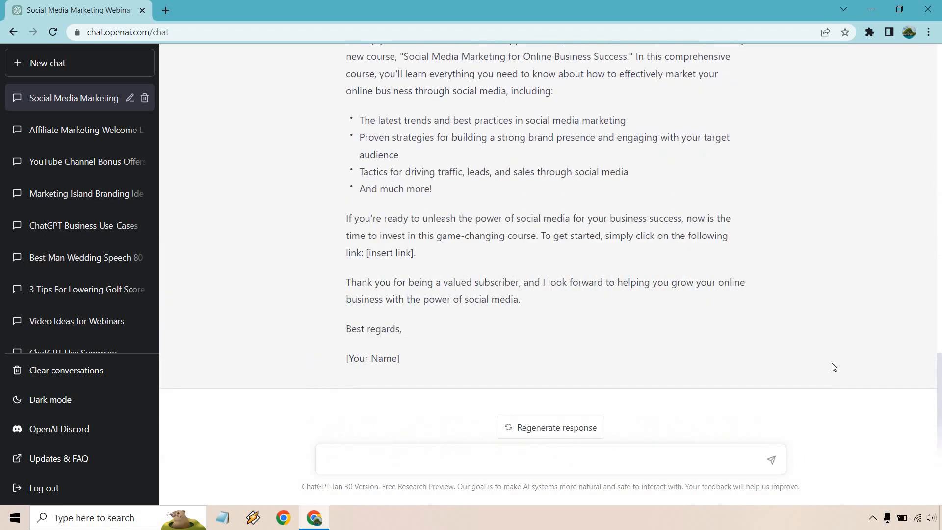
pyautogui.scroll(3)
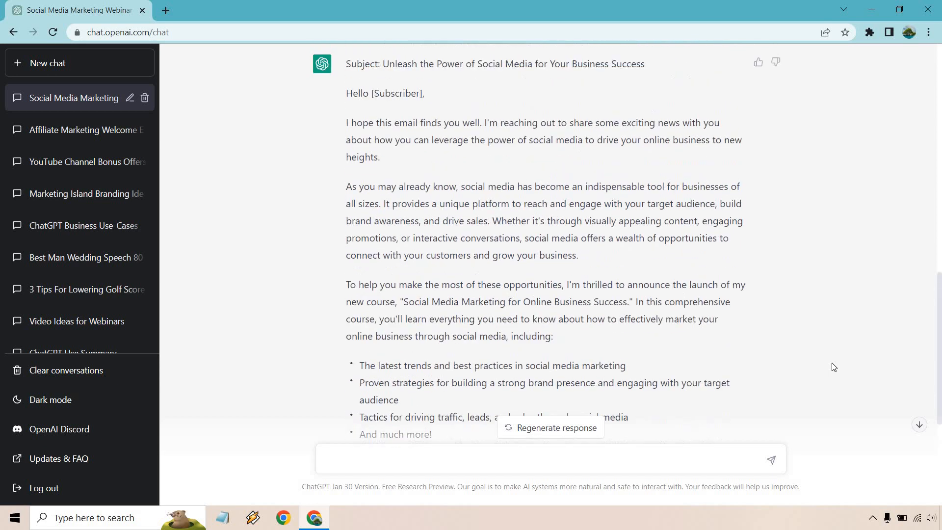
pyautogui.scroll(3)
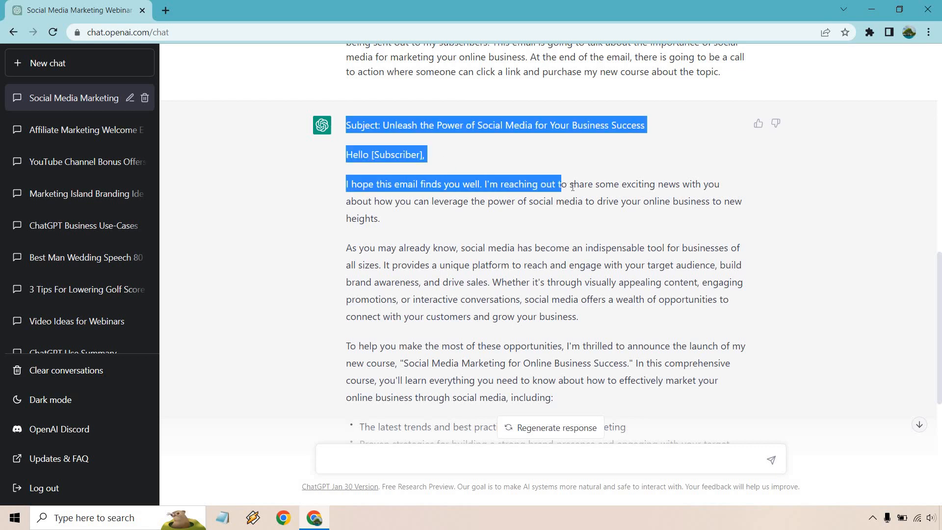
pyautogui.click(561, 184)
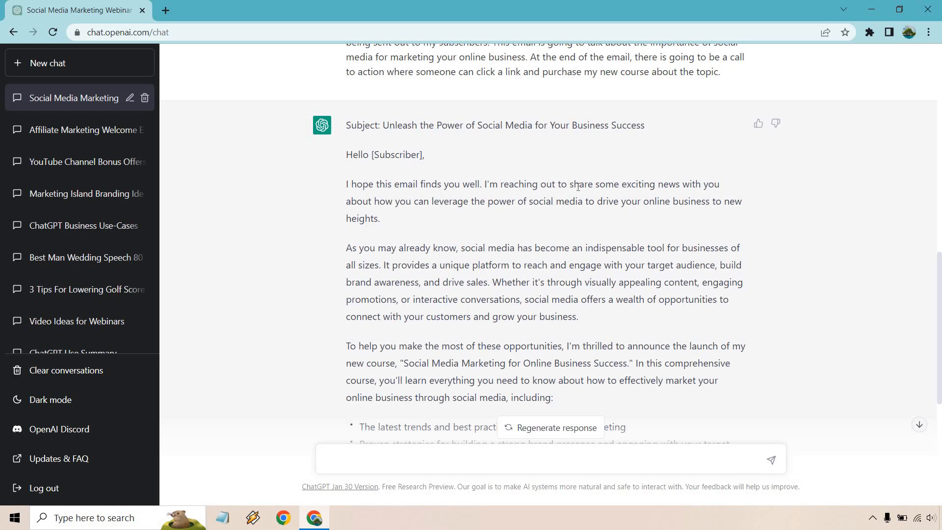
pyautogui.moveTo(419, 226)
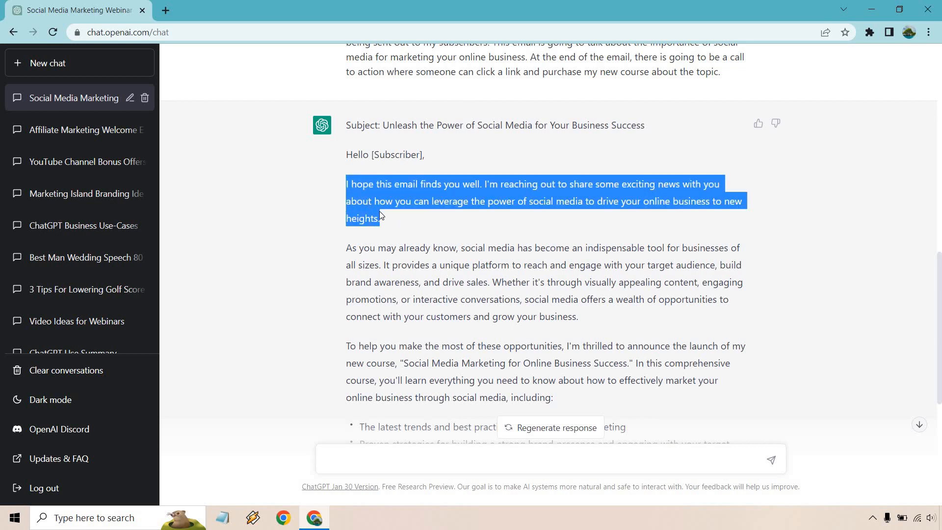
pyautogui.click(340, 252)
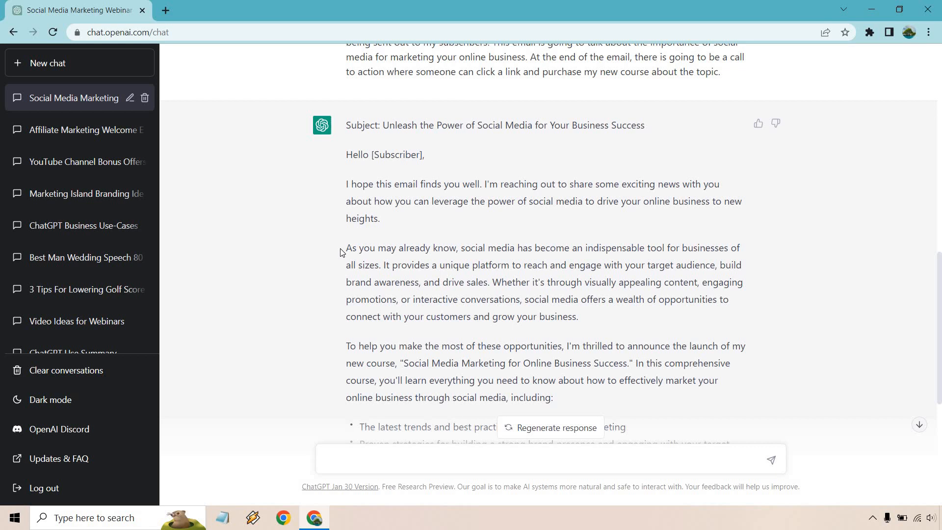
pyautogui.moveTo(435, 247)
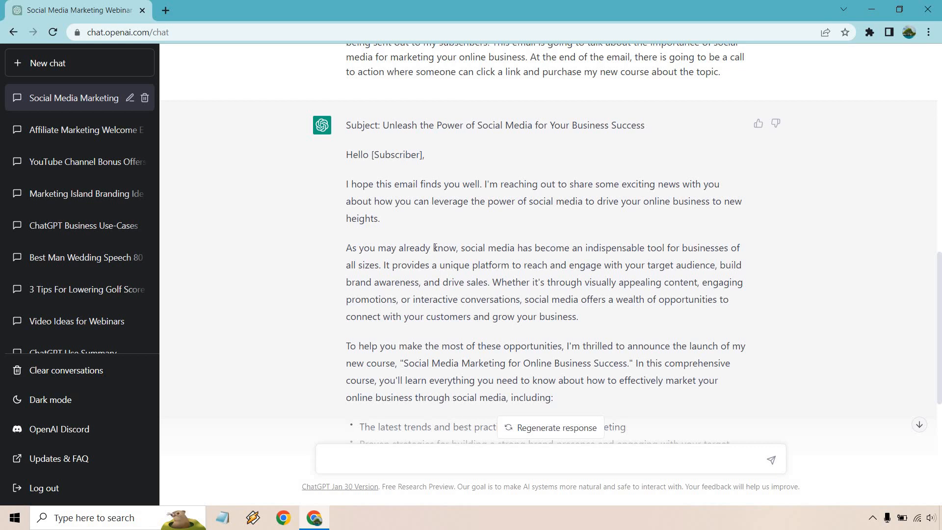
pyautogui.scroll(-3)
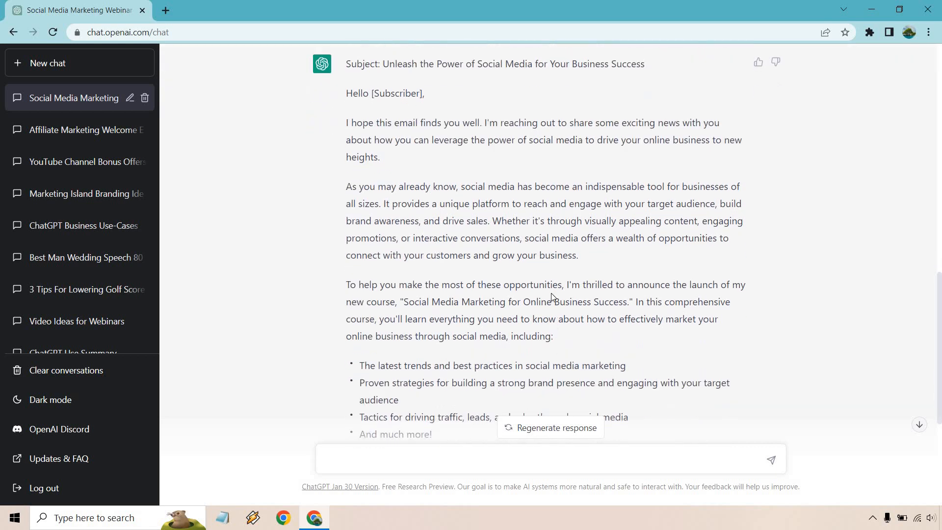
pyautogui.scroll(-3)
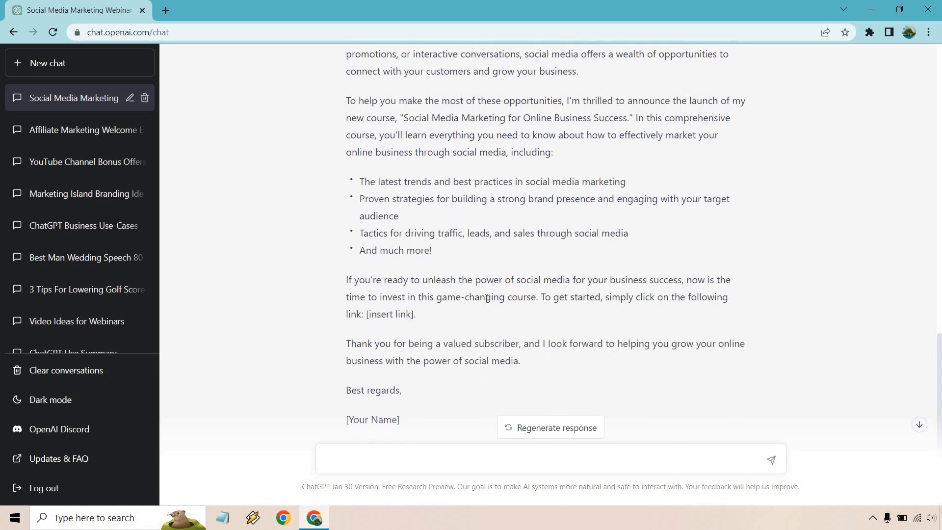
pyautogui.moveTo(558, 318)
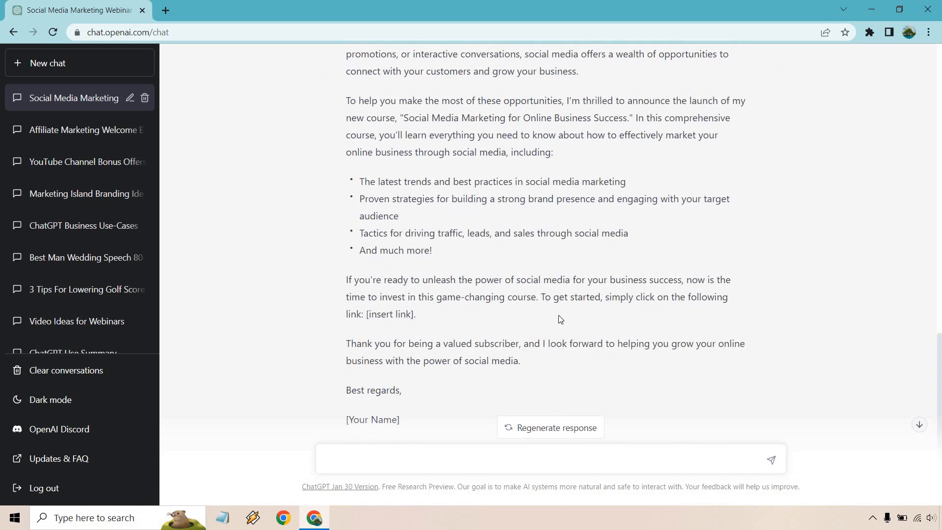
pyautogui.moveTo(826, 298)
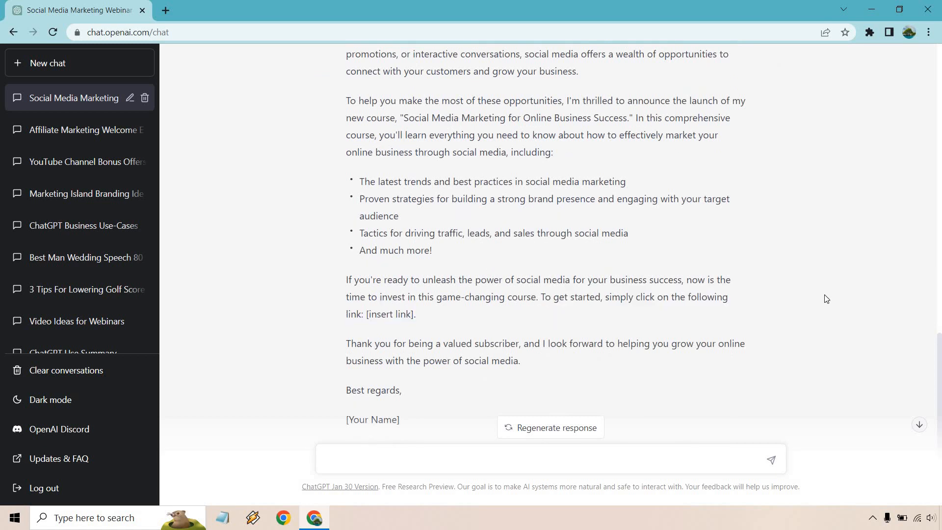
pyautogui.scroll(3)
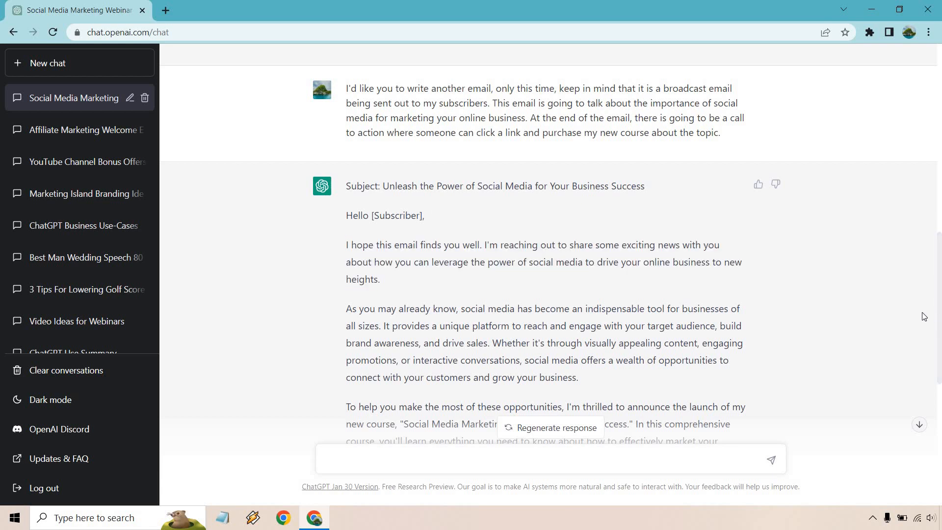
pyautogui.scroll(-3)
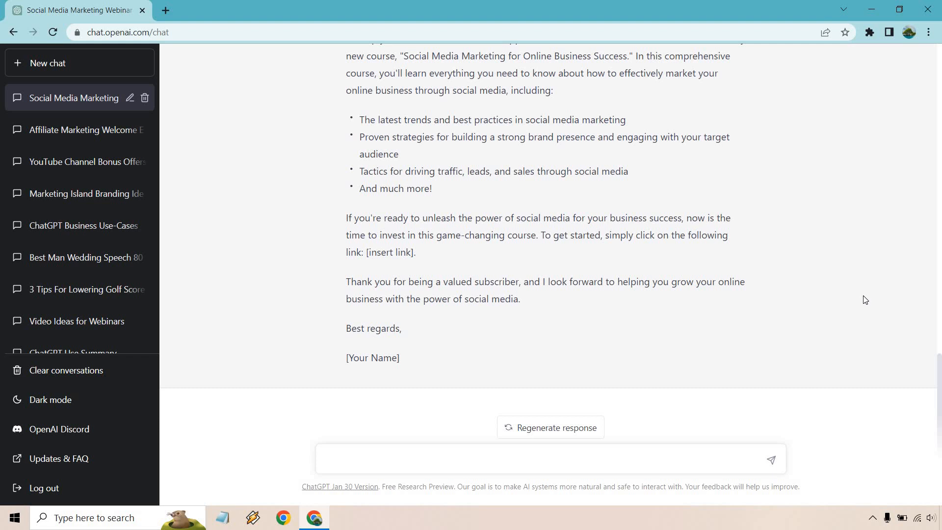
pyautogui.scroll(3)
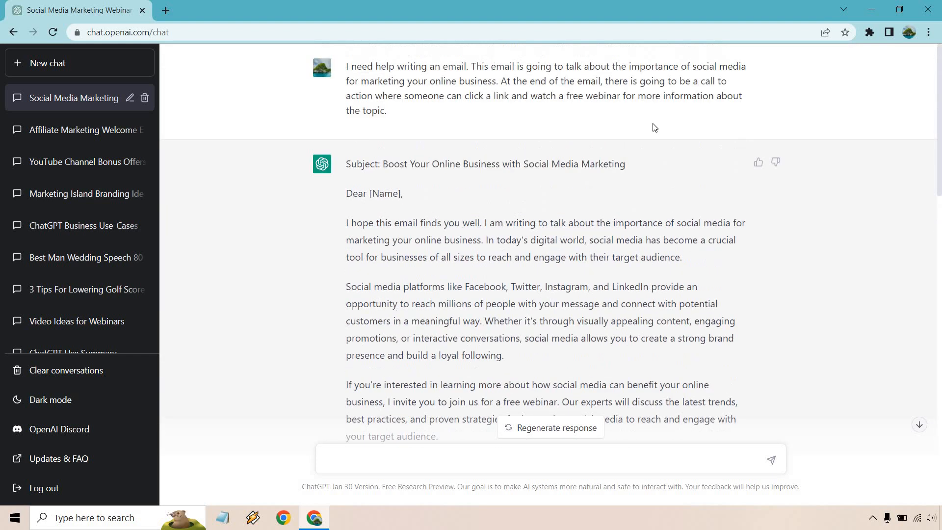
pyautogui.moveTo(504, 115)
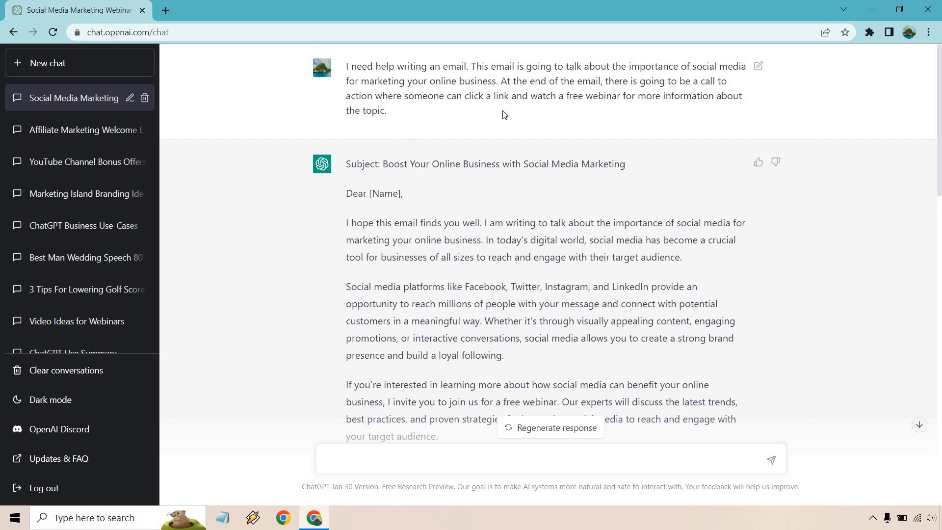